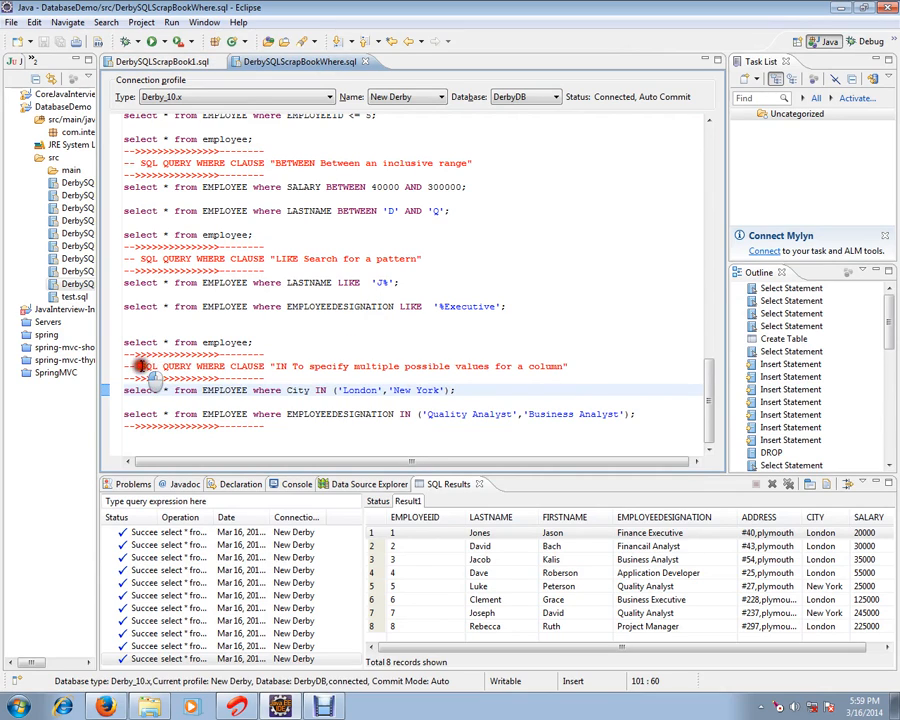
Select a word in the IN clause heading of the SQL scrapbook
double_click(200, 366)
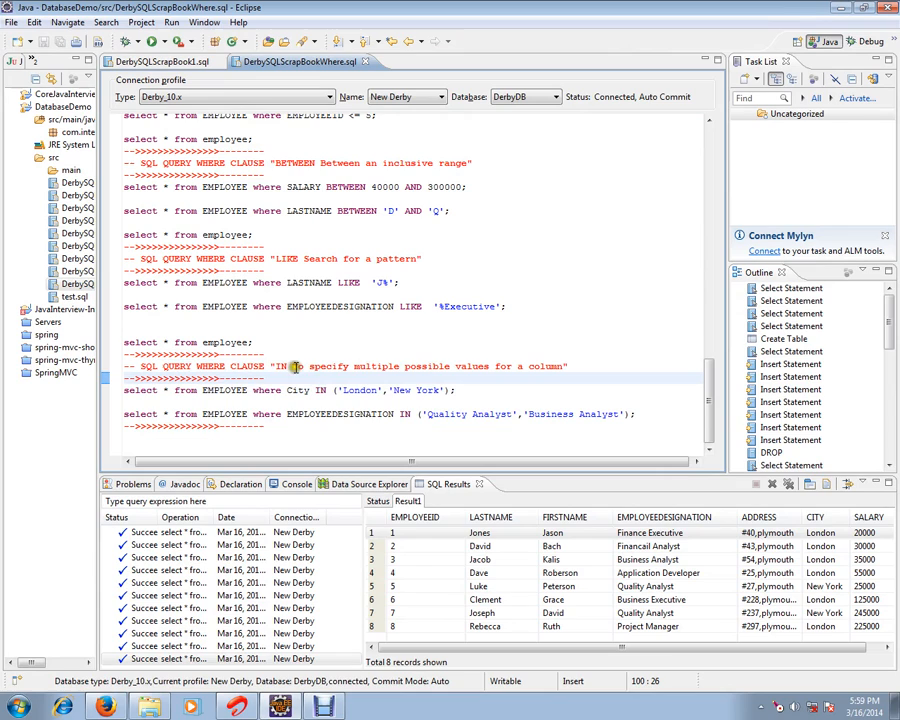
mouse_move(457, 365)
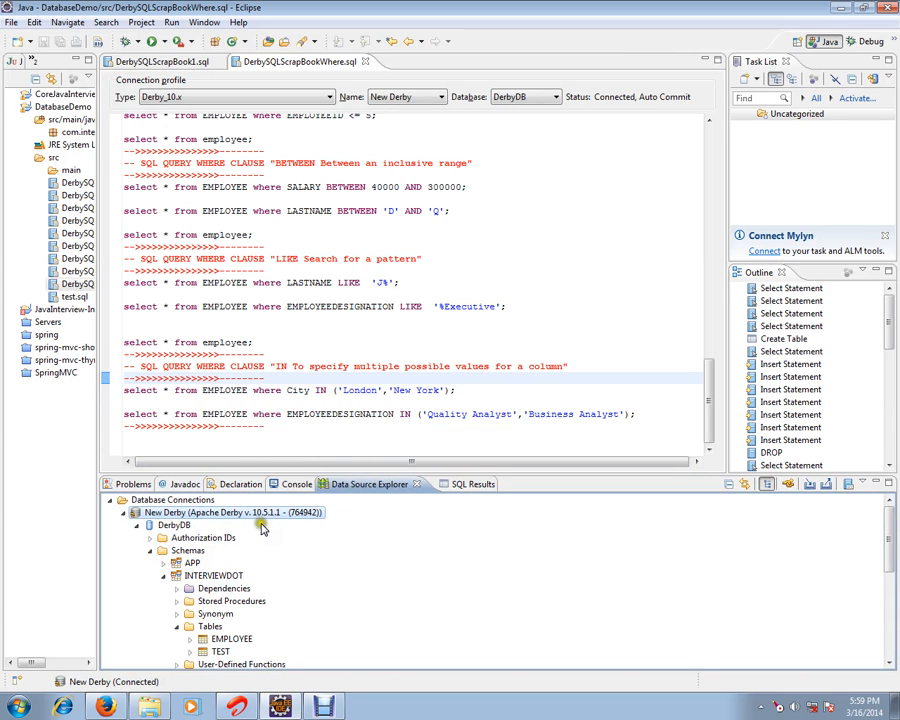
mouse_move(262, 539)
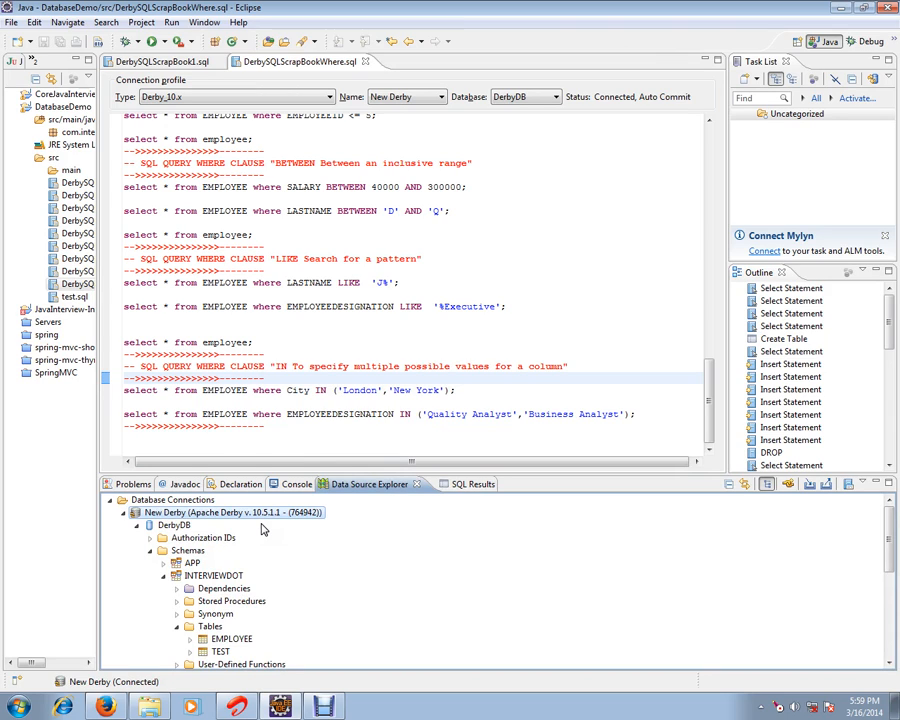
Show the SQL Results view listing all eight employee records
click(230, 639)
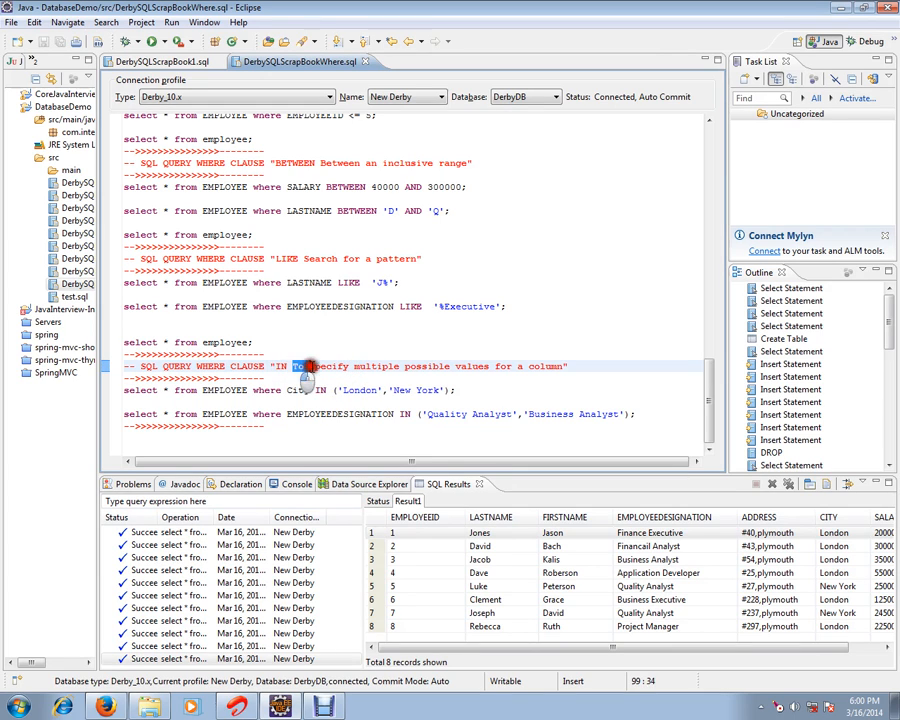
drag(295, 366, 568, 366)
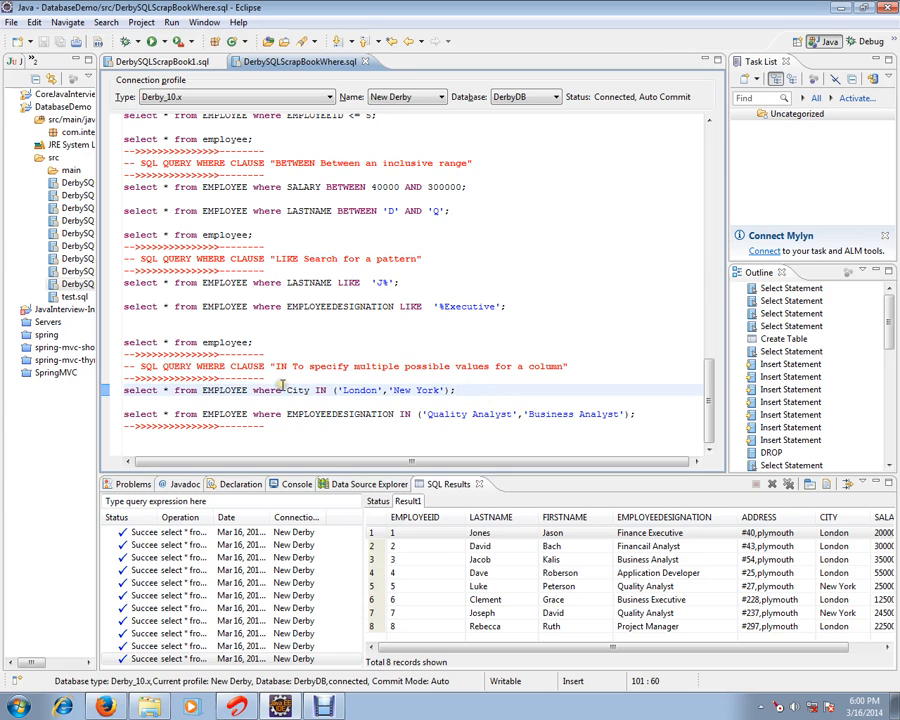
triple_click(300, 390)
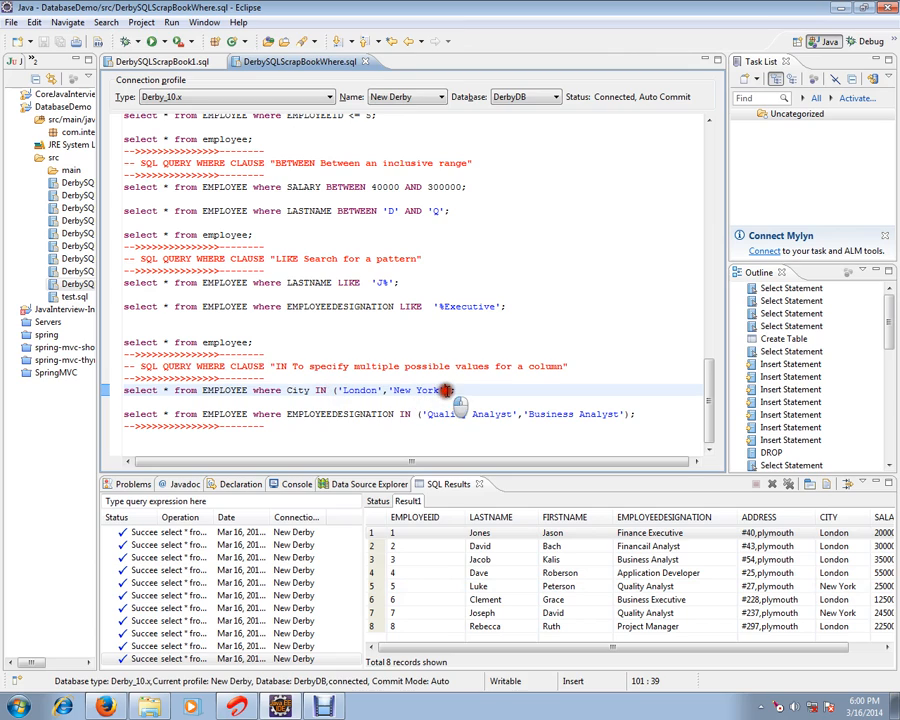
mouse_move(319, 390)
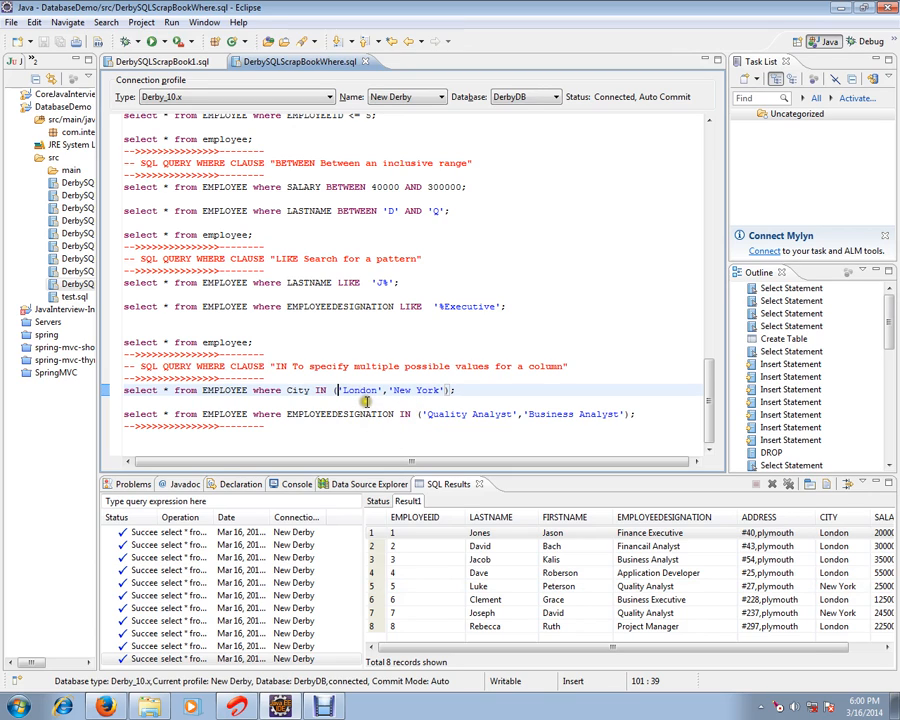
mouse_move(504, 397)
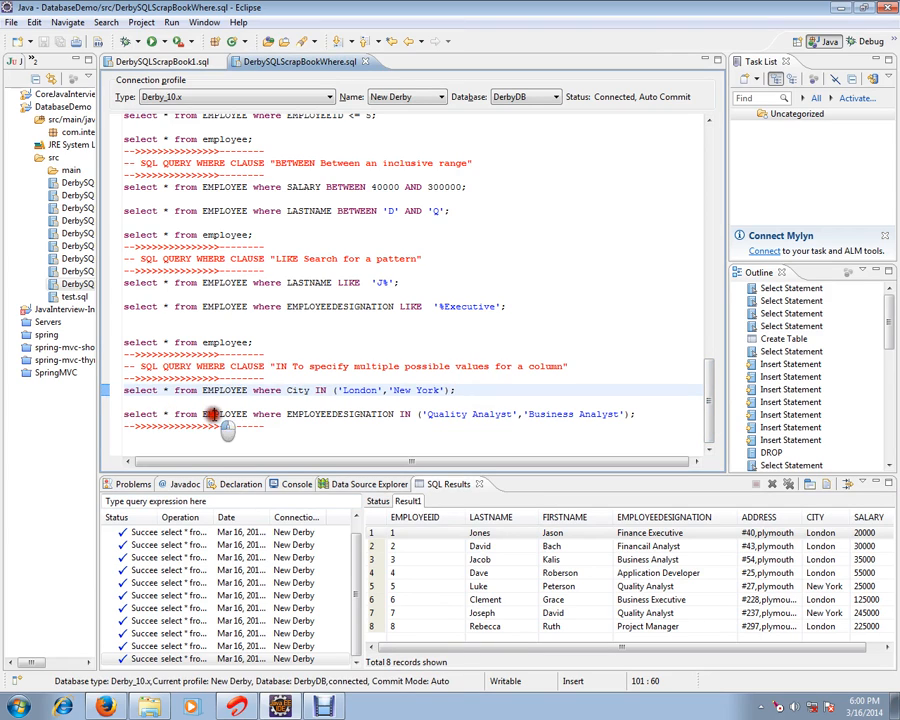
Highlight EMPLOYEEDESIGNATION in the second IN query, then clear the selection
double_click(342, 414)
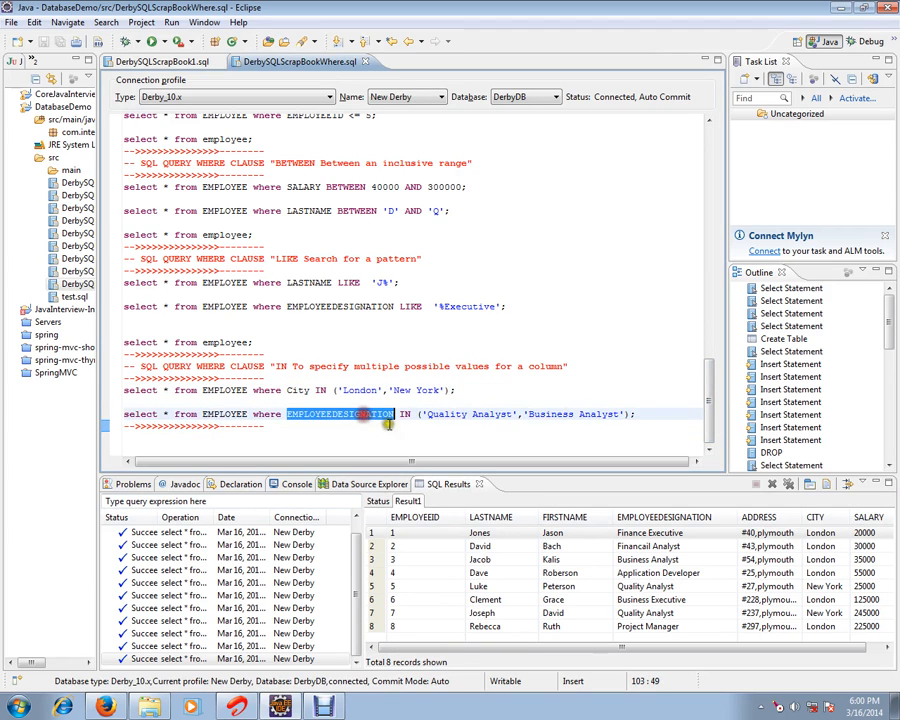
click(425, 414)
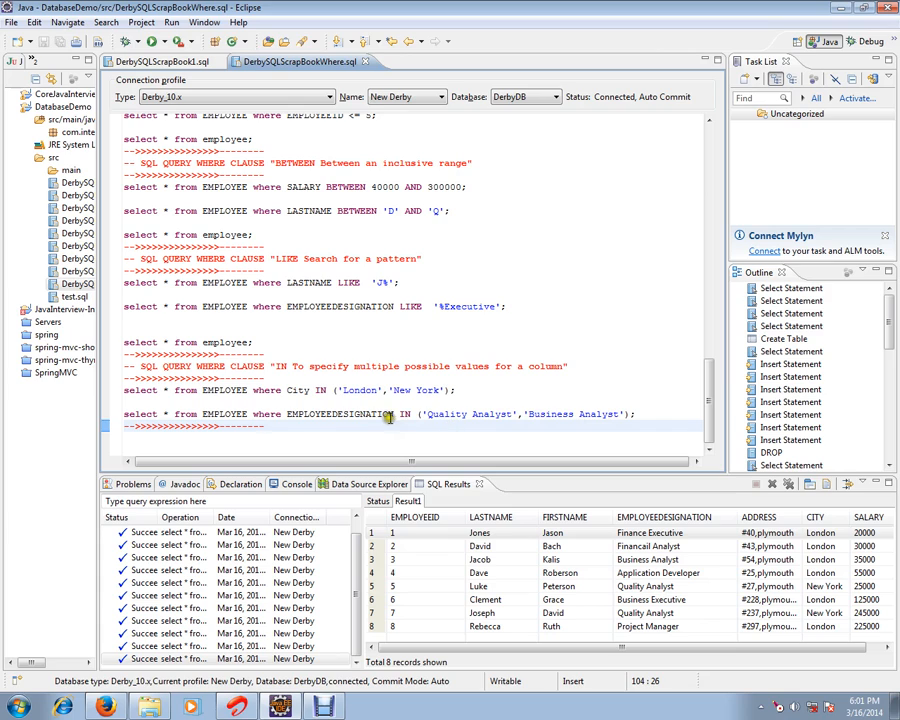
mouse_move(480, 430)
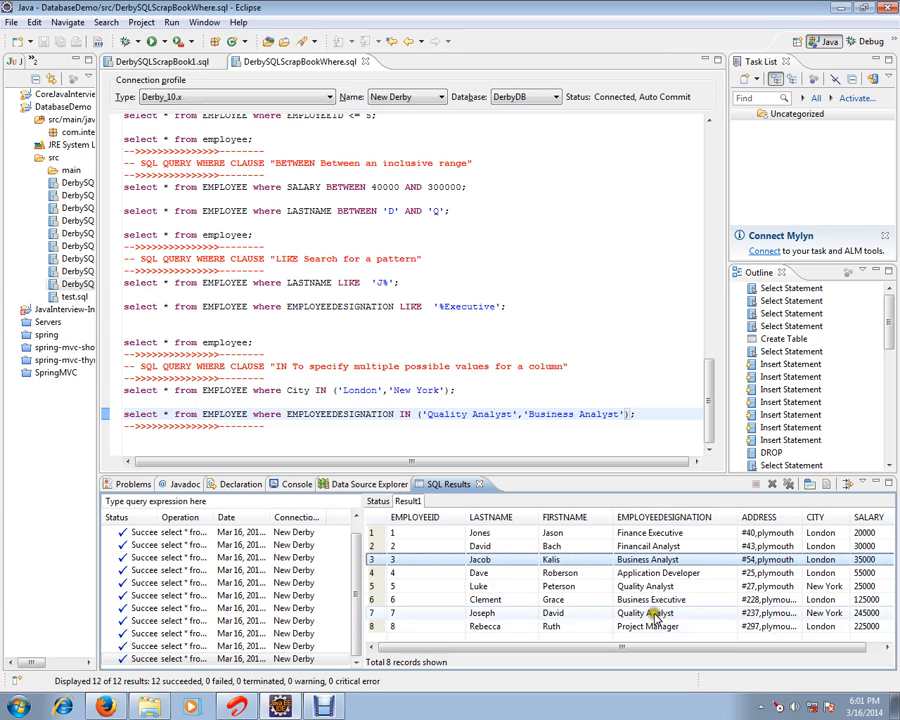
Execute the EMPLOYEEDESIGNATION IN query, returning analysts Jacob, Luke and Joseph
click(661, 516)
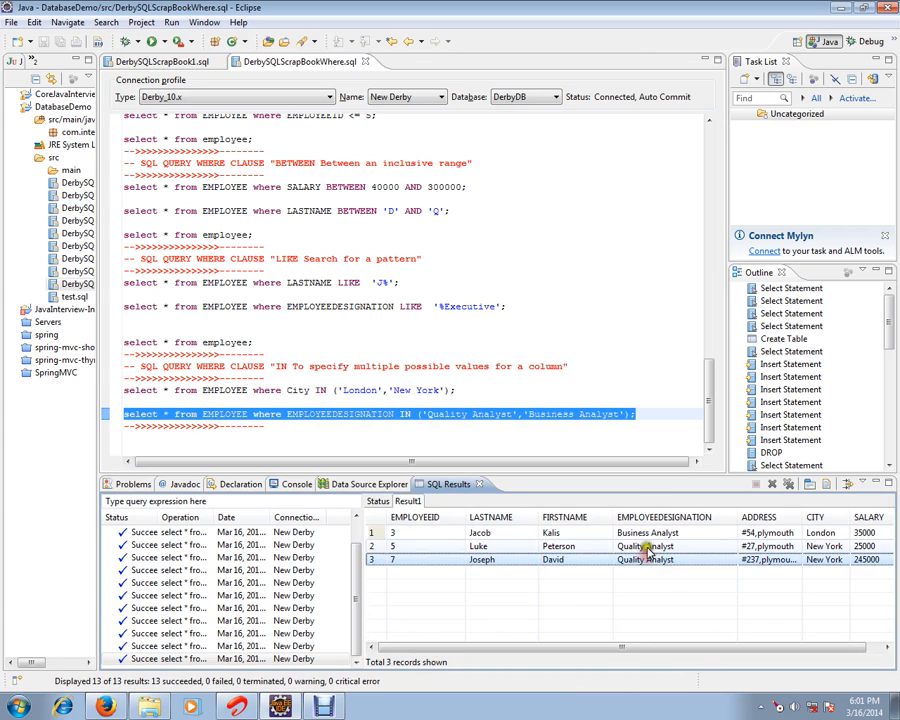
click(647, 546)
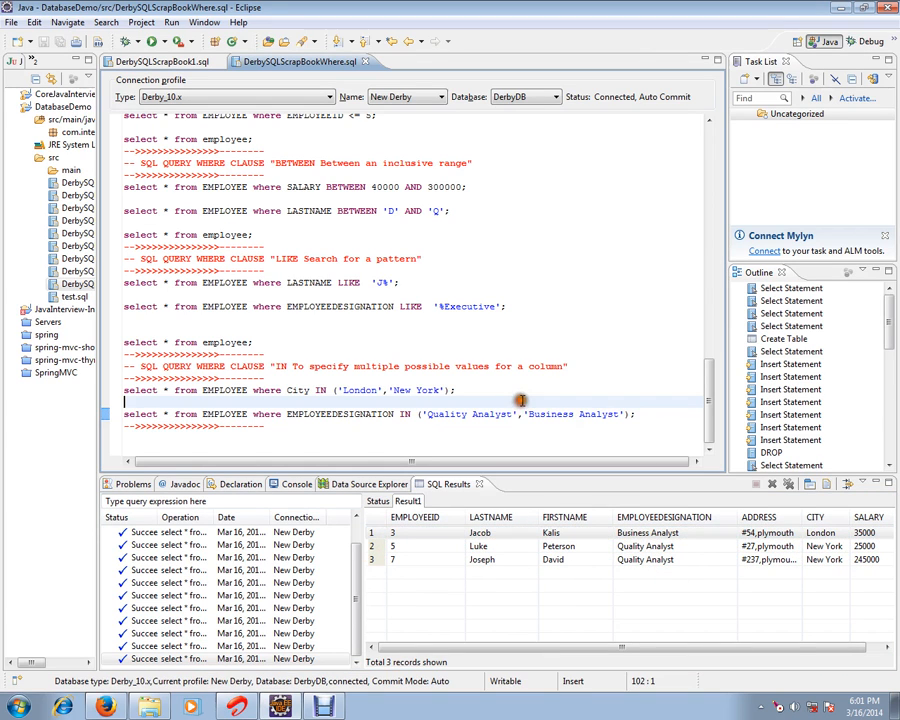
mouse_move(484, 397)
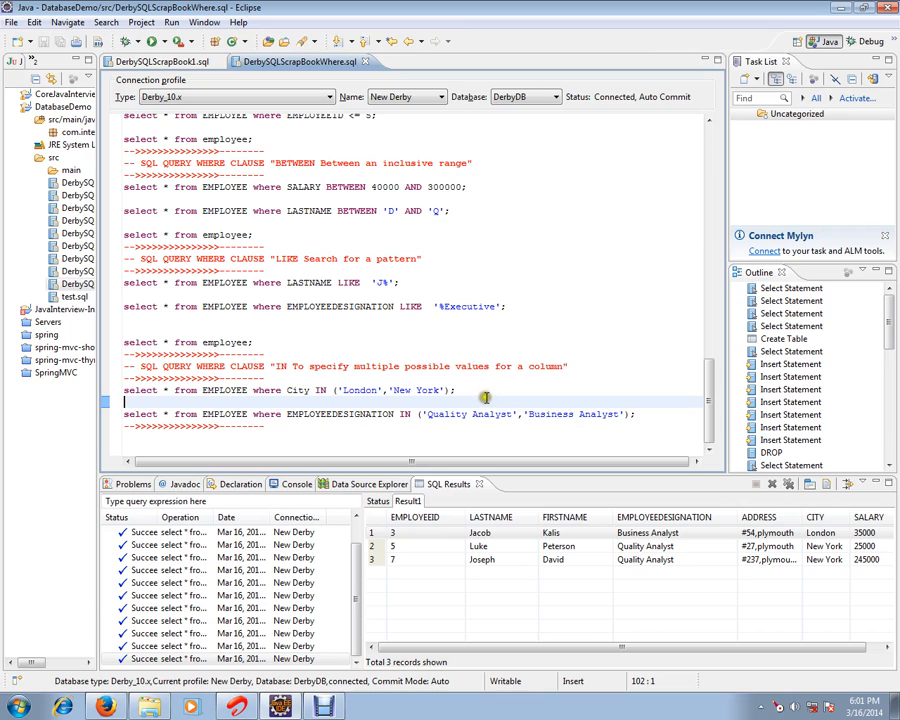